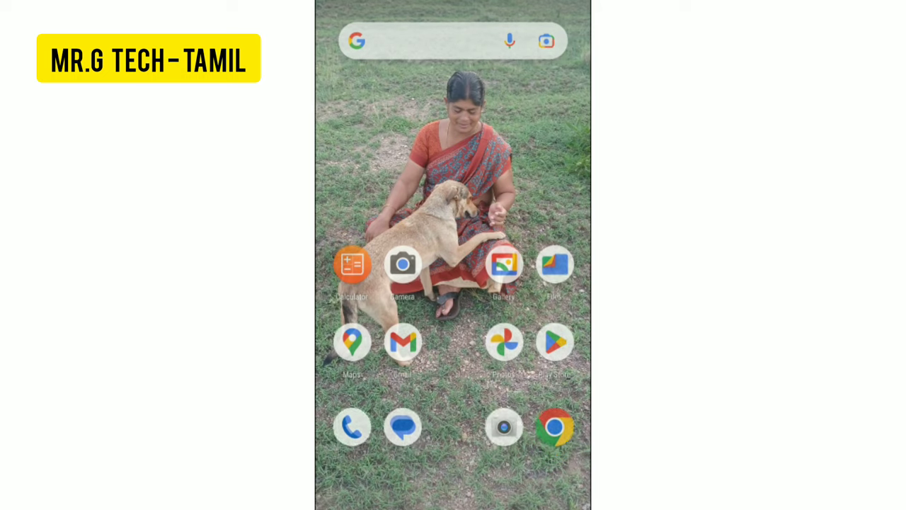
Pull down the quick settings shade, dismiss it, and swipe up into the app drawer.
{"action": "left_click", "coordinate": [353, 427]}
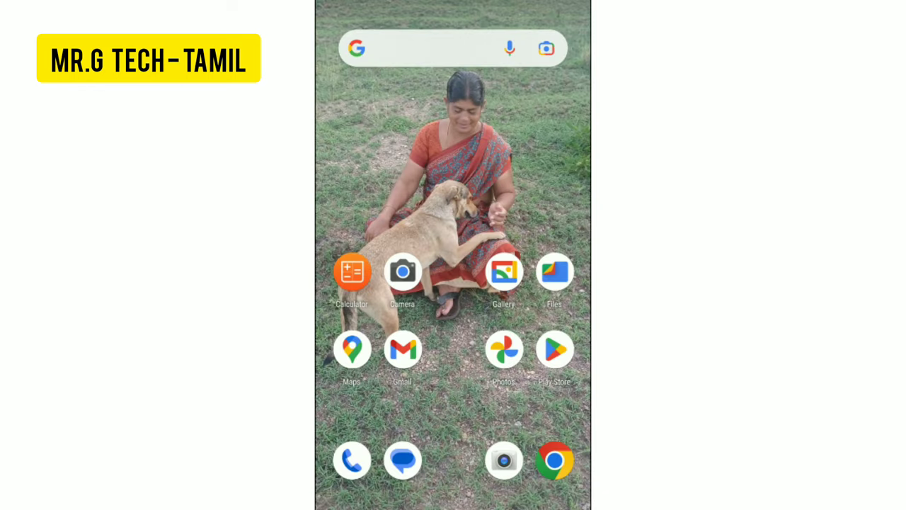
{"action": "left_click_drag", "start_coordinate": [453, 8], "coordinate": [453, 213]}
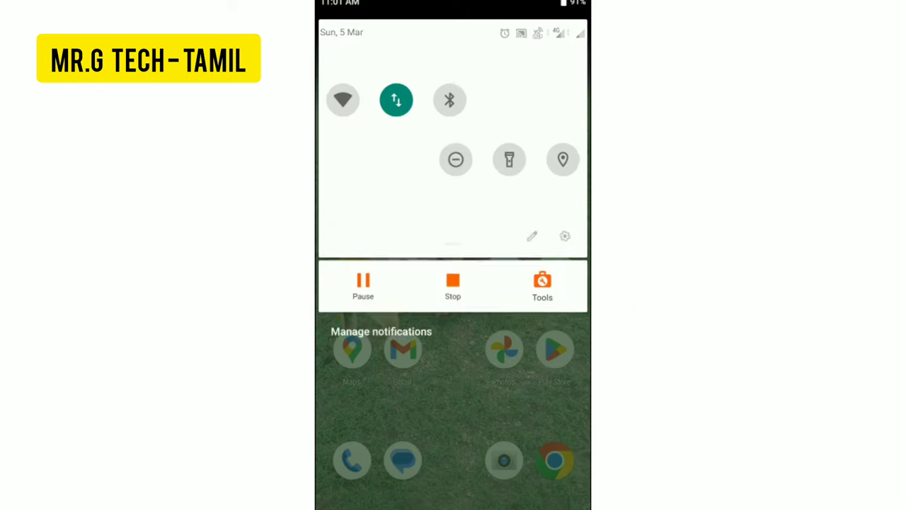
{"action": "scroll", "scroll_direction": "down", "scroll_amount": 3}
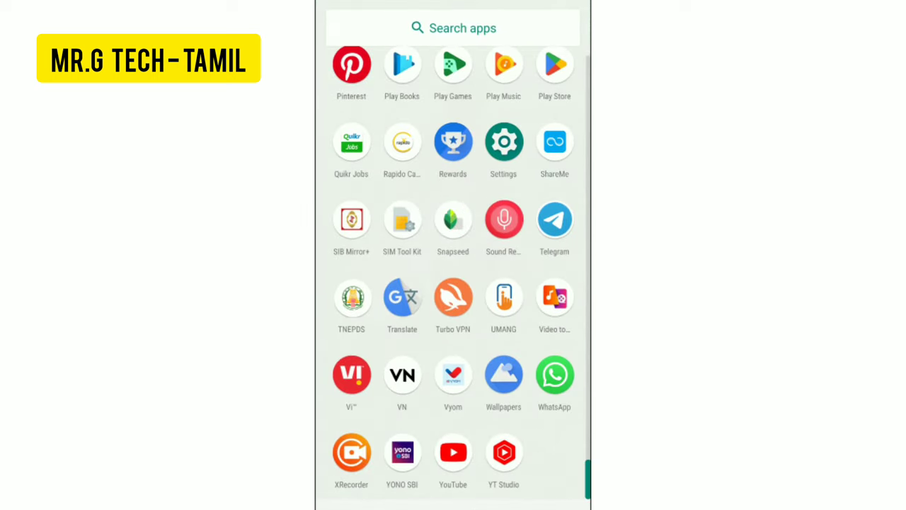
Launch Settings and navigate through Network & Internet to the SIM cards page.
{"action": "left_click", "coordinate": [504, 142]}
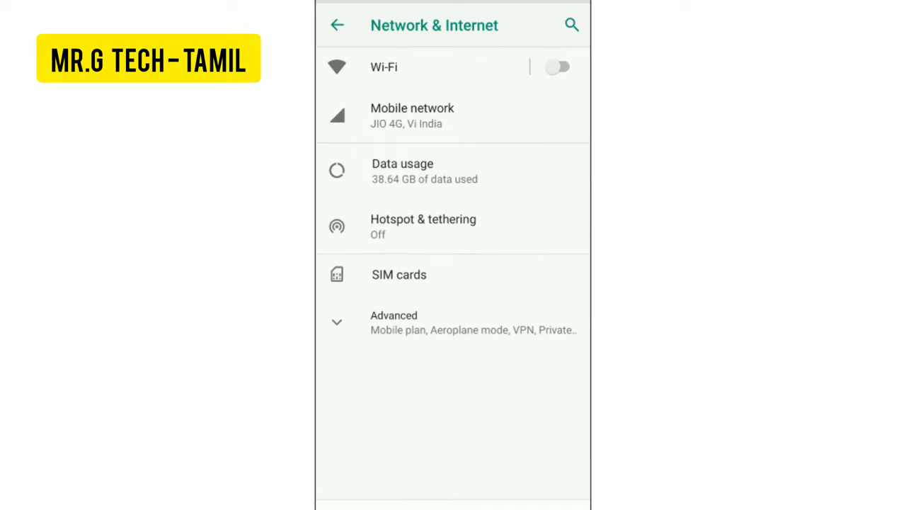
{"action": "left_click", "coordinate": [399, 275]}
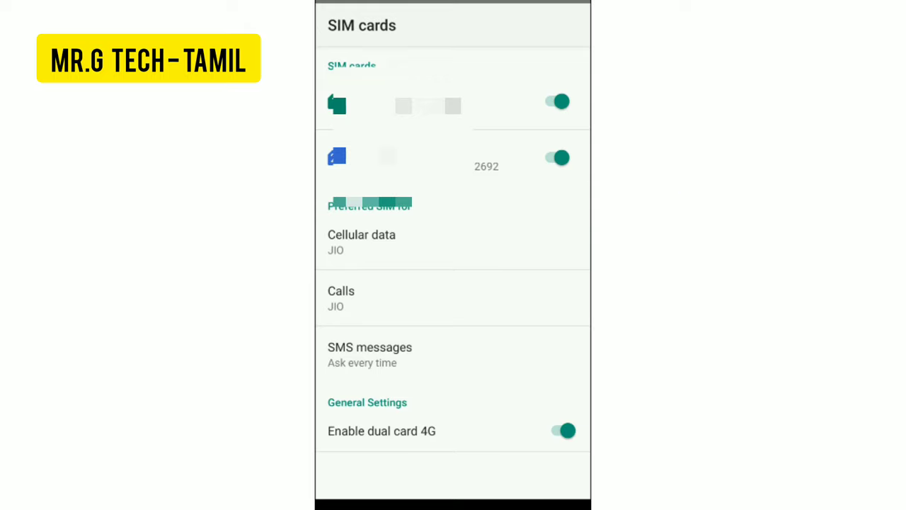
Switch off the JIO SIM and confirm, shifting data and calls to Vodafone.
{"action": "left_click", "coordinate": [558, 101]}
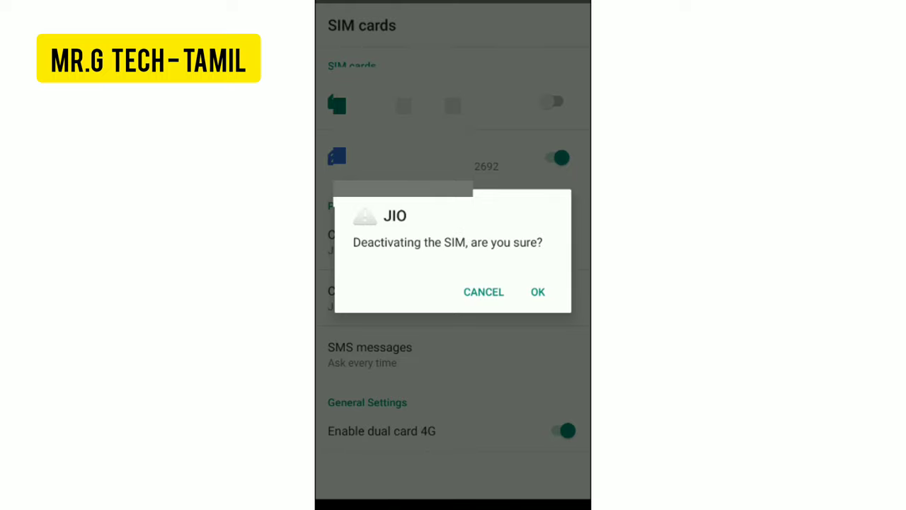
{"action": "left_click", "coordinate": [538, 292]}
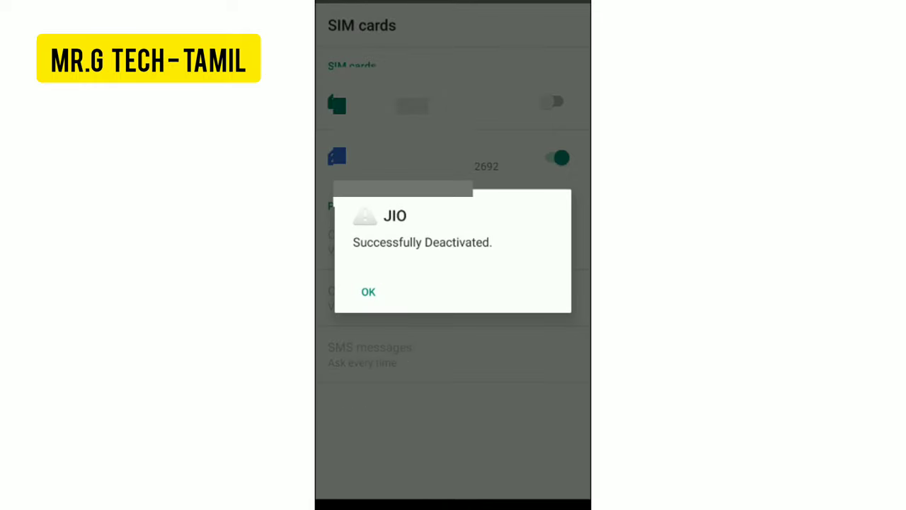
{"action": "left_click", "coordinate": [368, 292]}
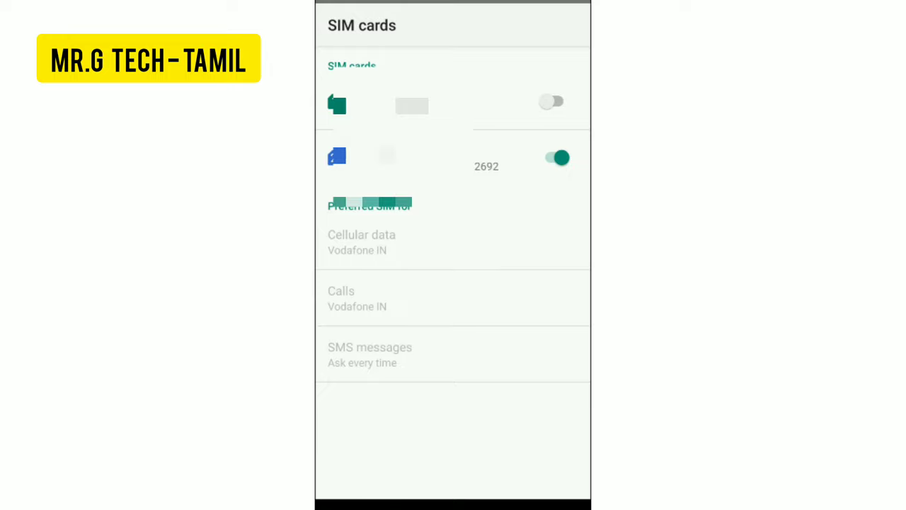
Switch the JIO SIM back on so both SIMs are enabled with Jio preferred.
{"action": "left_click", "coordinate": [552, 102]}
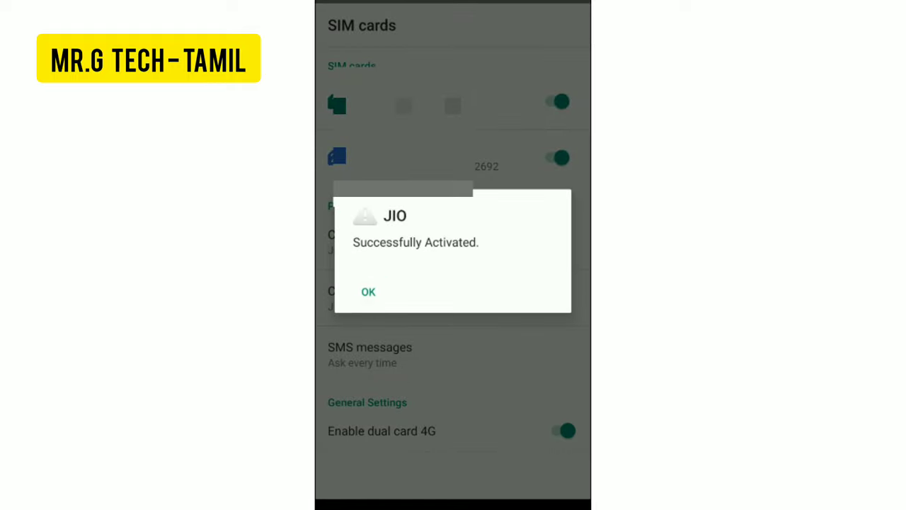
{"action": "left_click", "coordinate": [368, 292]}
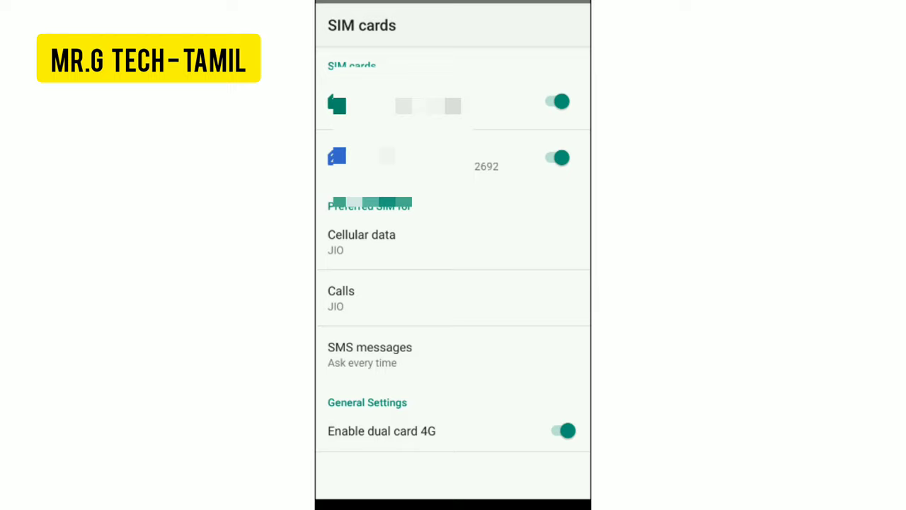